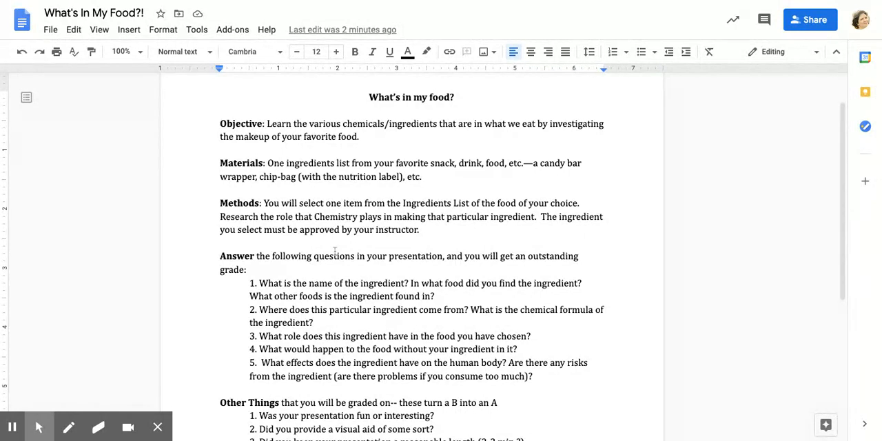
mouse_move(220, 207)
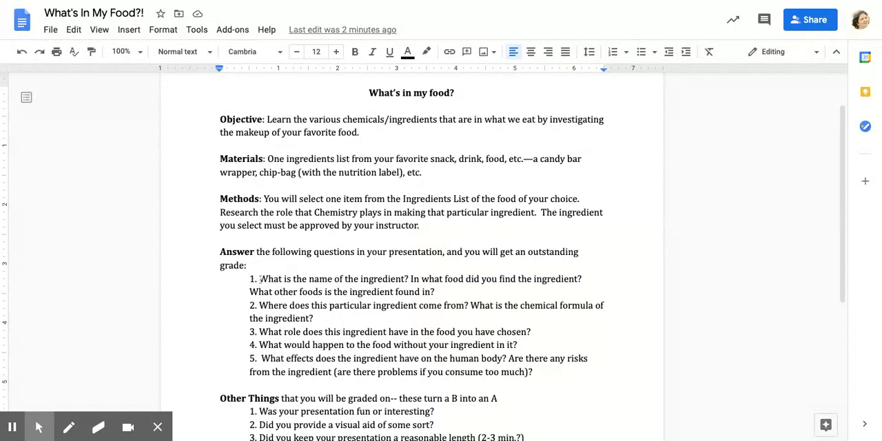
scroll(down, 3)
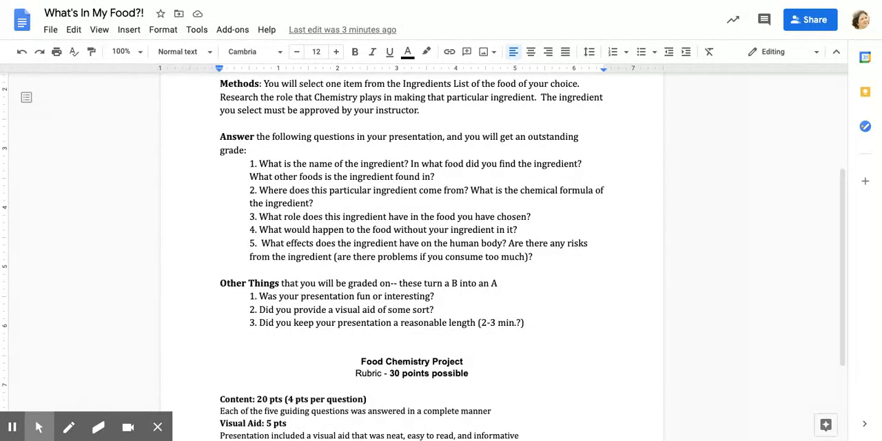
mouse_move(426, 137)
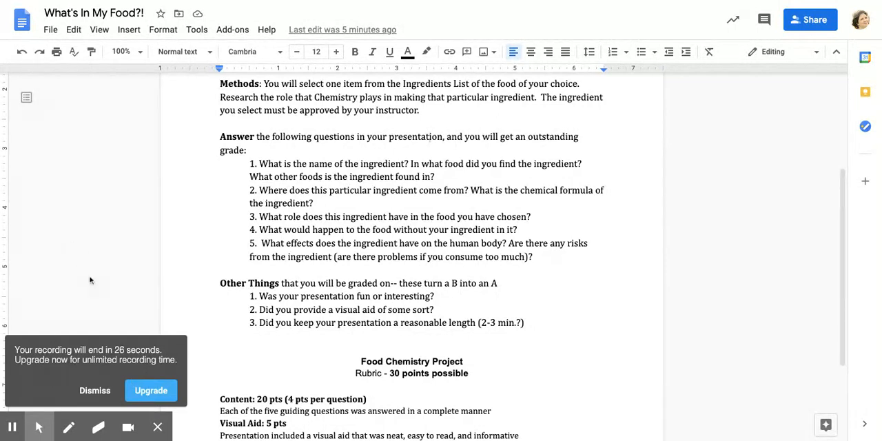
mouse_move(67, 397)
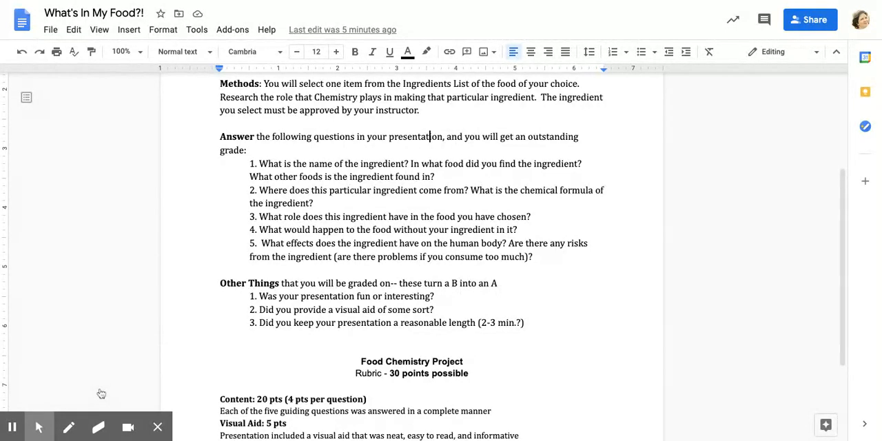
mouse_move(315, 303)
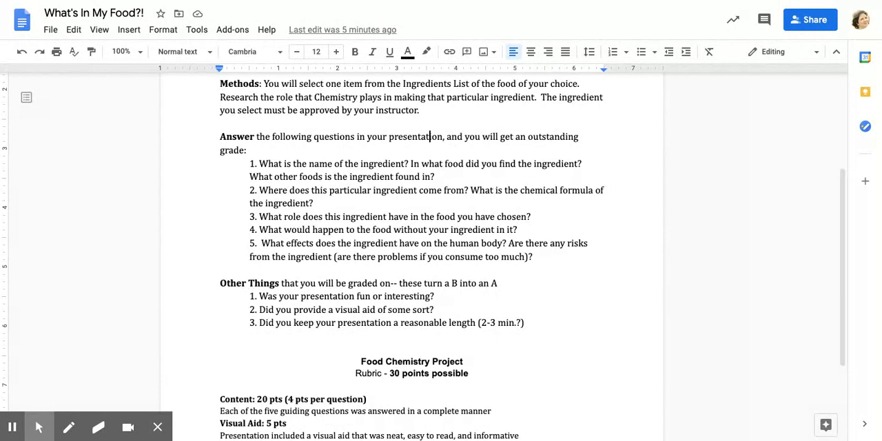
mouse_move(247, 303)
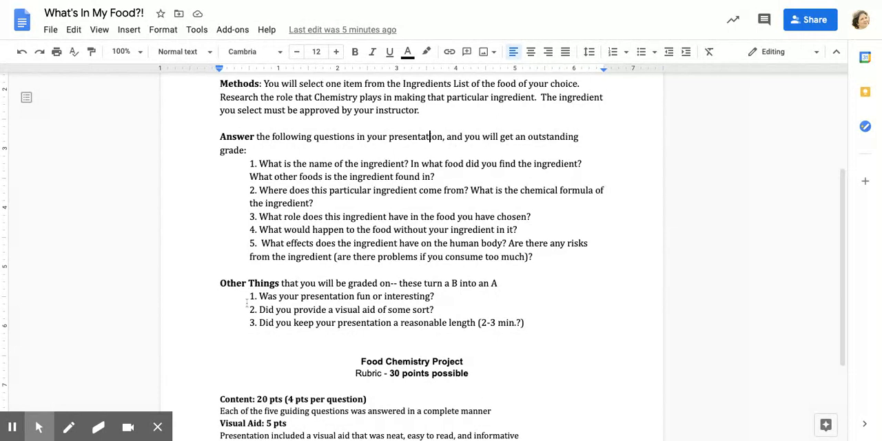